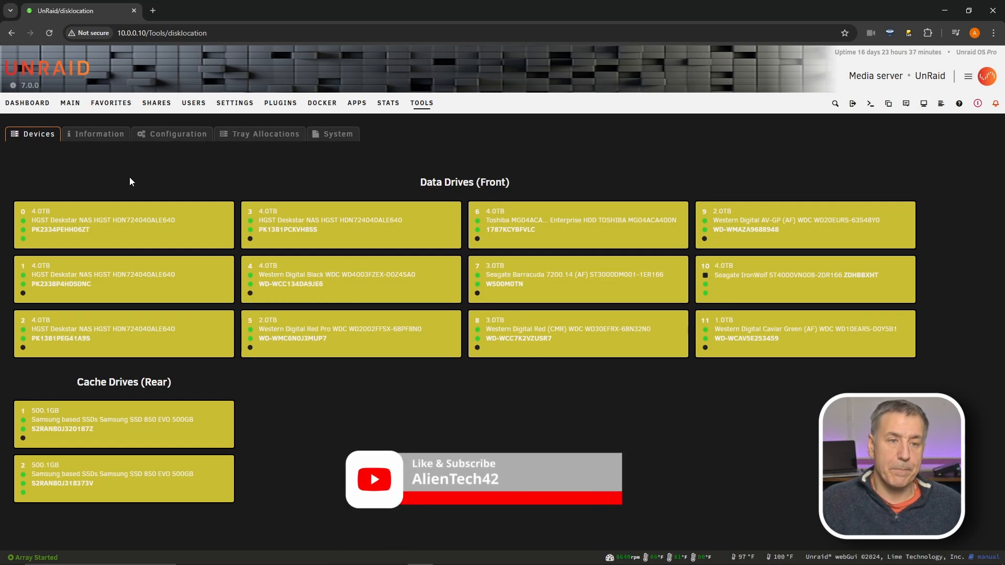
# Step: Search Disk Location for serial PK2334PEHH06ZT to find its bay, then return to Main
pyautogui.press('ctrl+f')
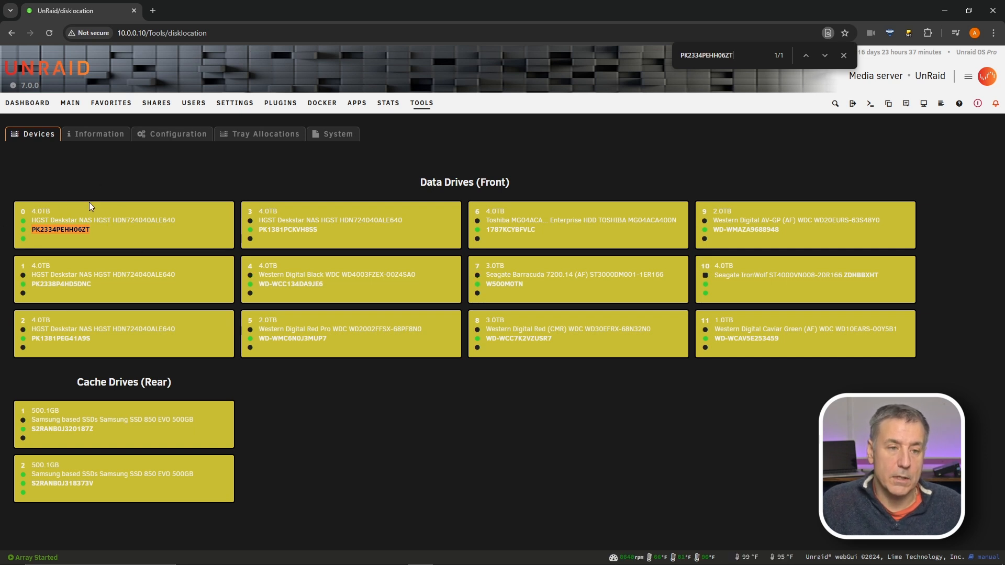
pyautogui.moveTo(82, 197)
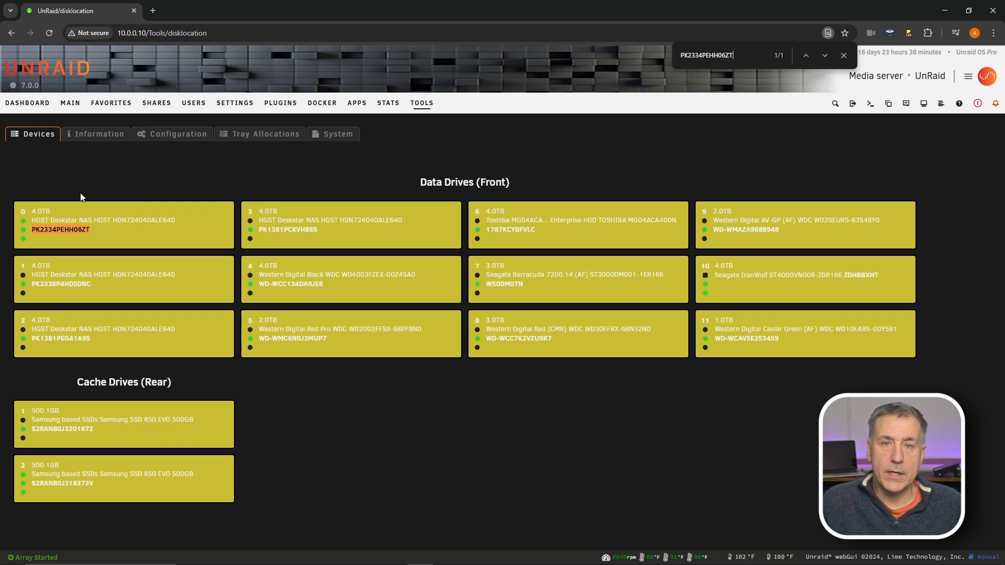
pyautogui.click(69, 102)
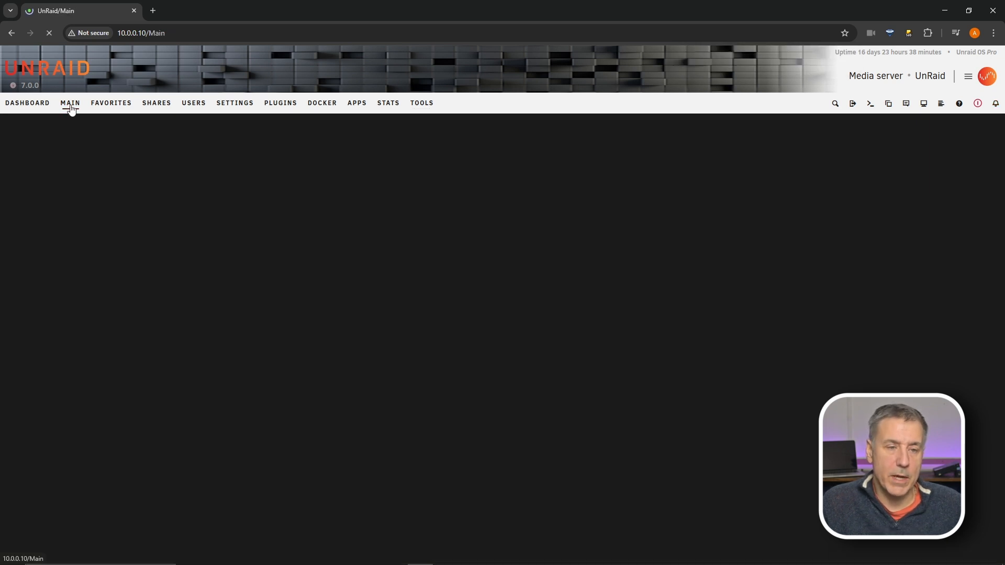
# Step: Stop and confirm stopping the array, then scroll to the Parity slot to leave it unassigned
pyautogui.click(69, 103)
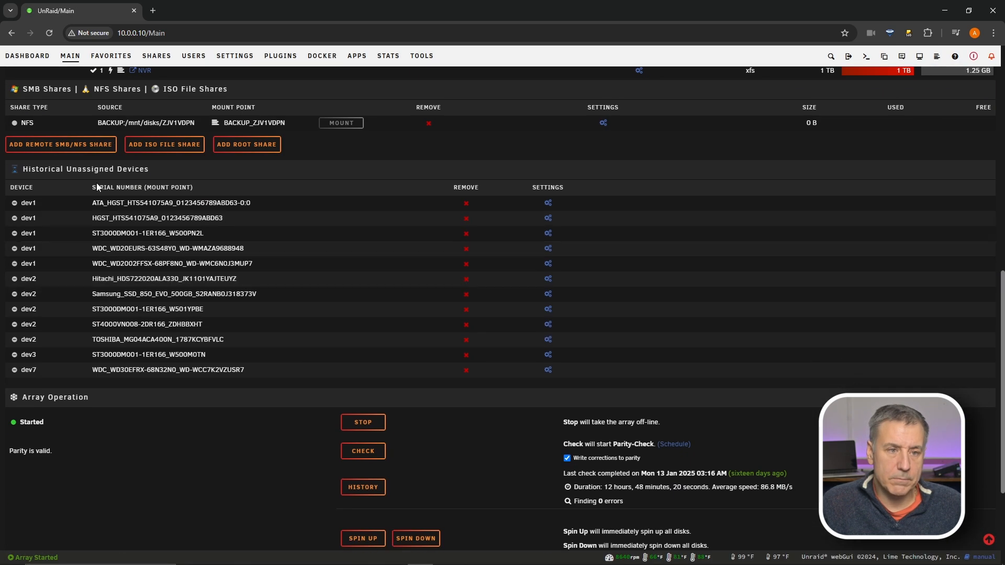
pyautogui.moveTo(12, 422)
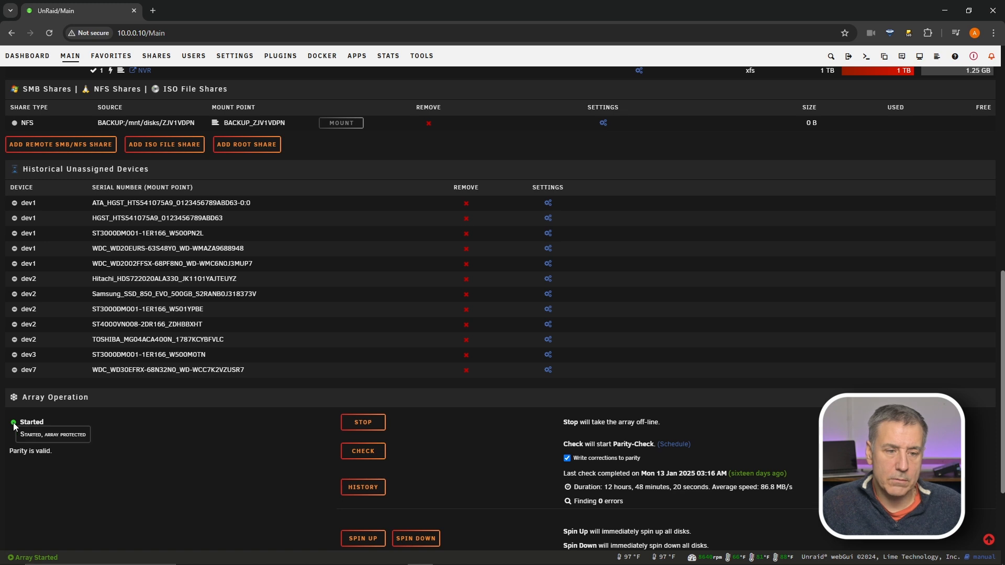
pyautogui.click(363, 422)
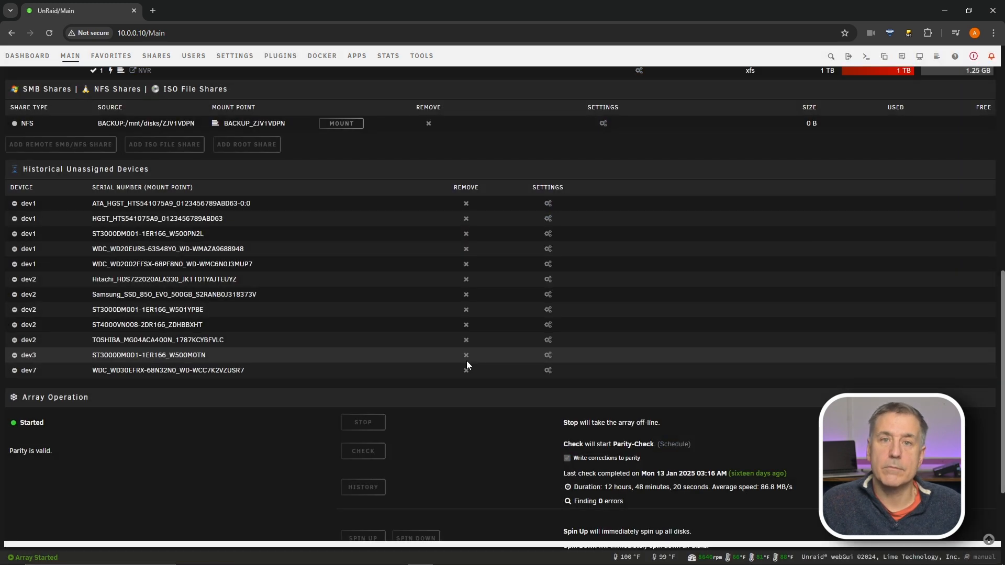
pyautogui.click(362, 422)
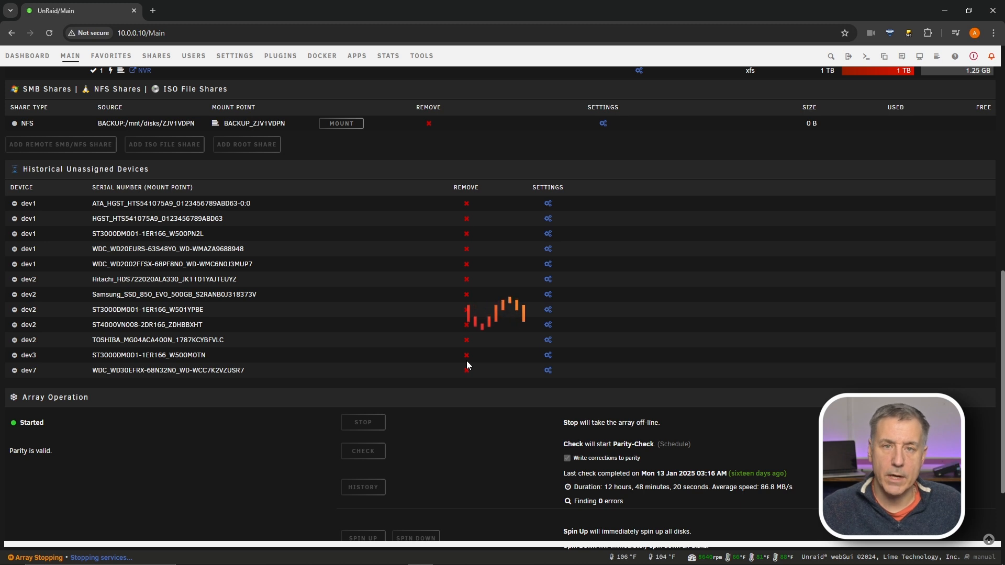
pyautogui.click(362, 421)
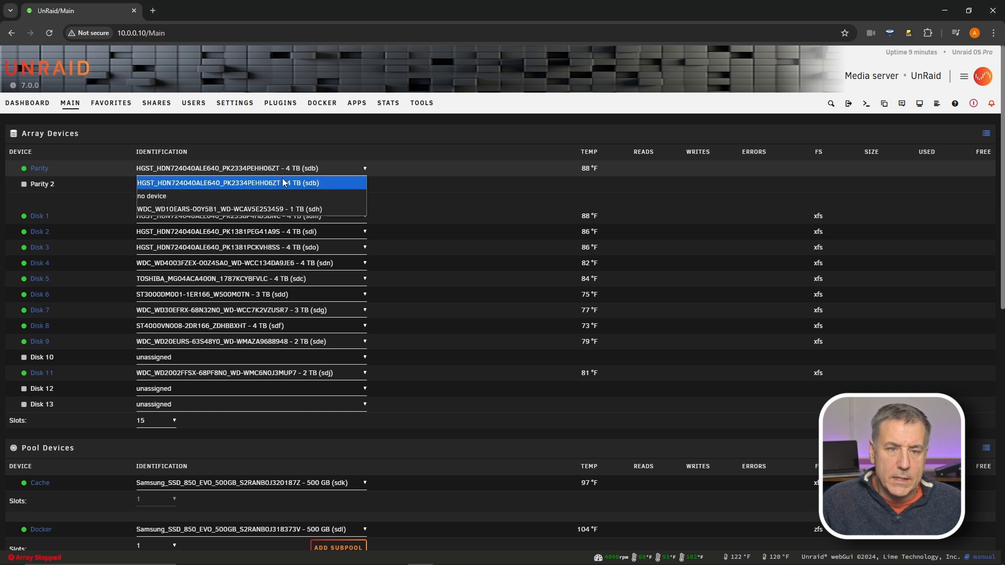
pyautogui.scroll(-3)
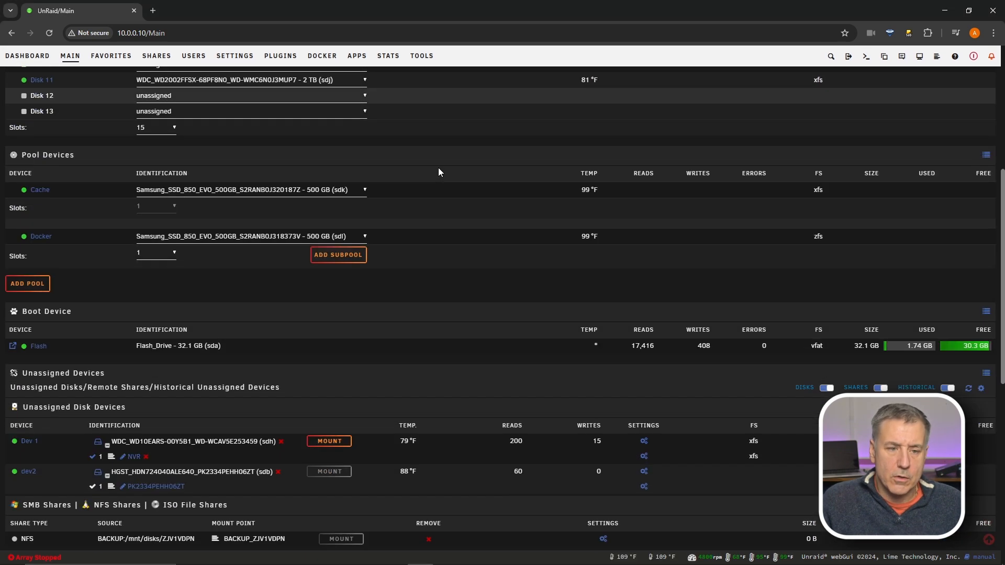
pyautogui.scroll(-3)
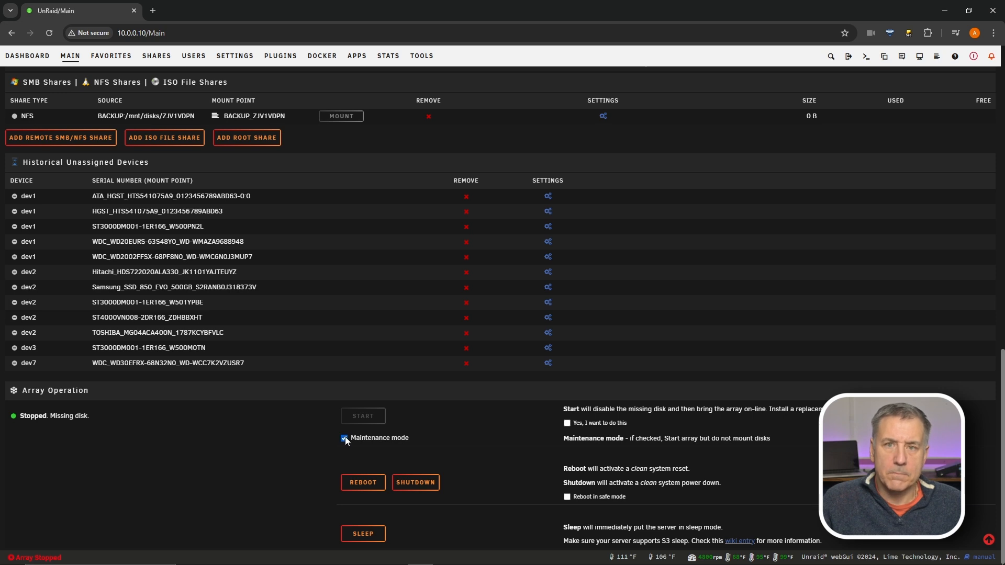
# Step: Enable Maintenance mode, acknowledge the missing disk, and start the array without parity
pyautogui.click(344, 438)
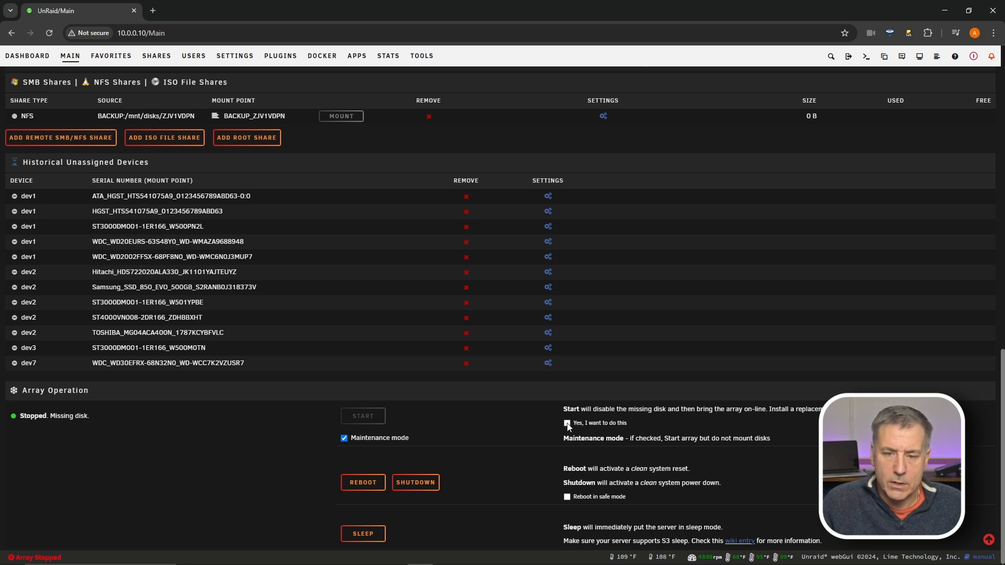
pyautogui.click(566, 423)
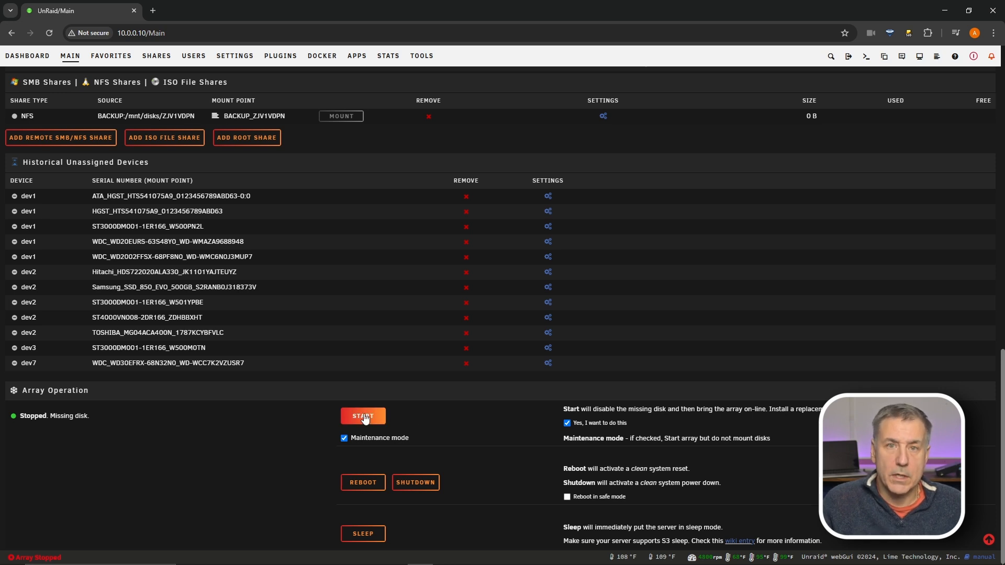
pyautogui.click(362, 416)
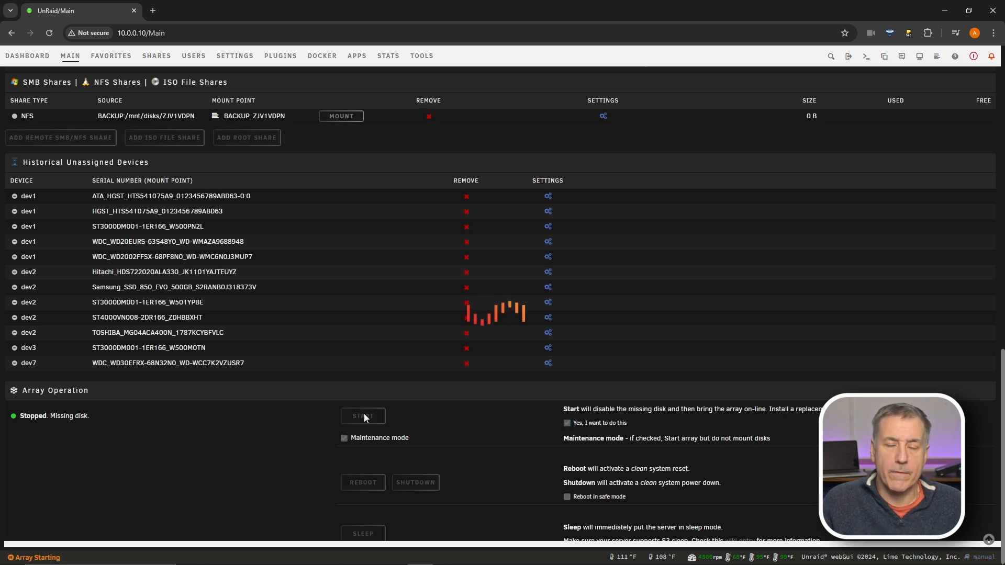
pyautogui.click(363, 415)
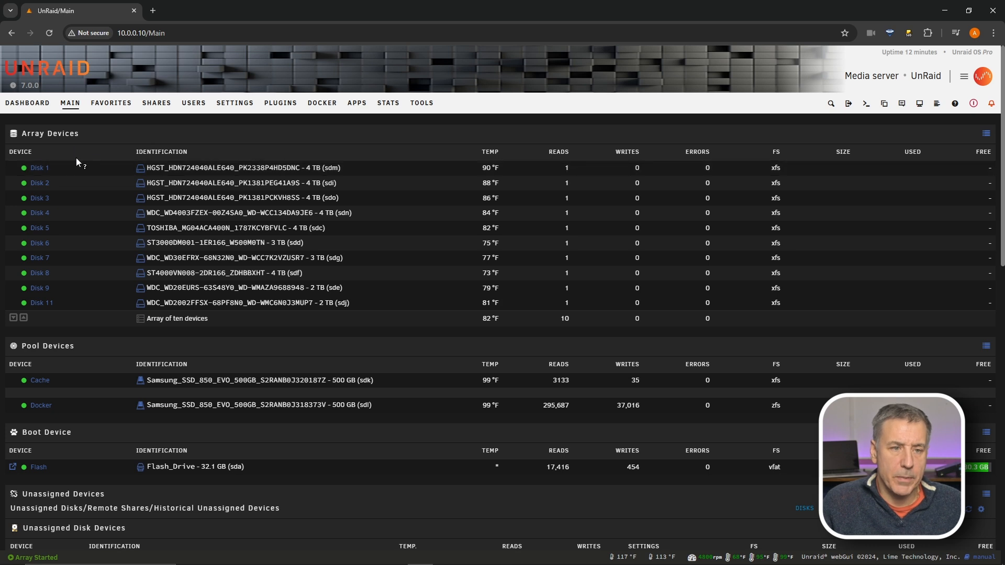
pyautogui.scroll(-3)
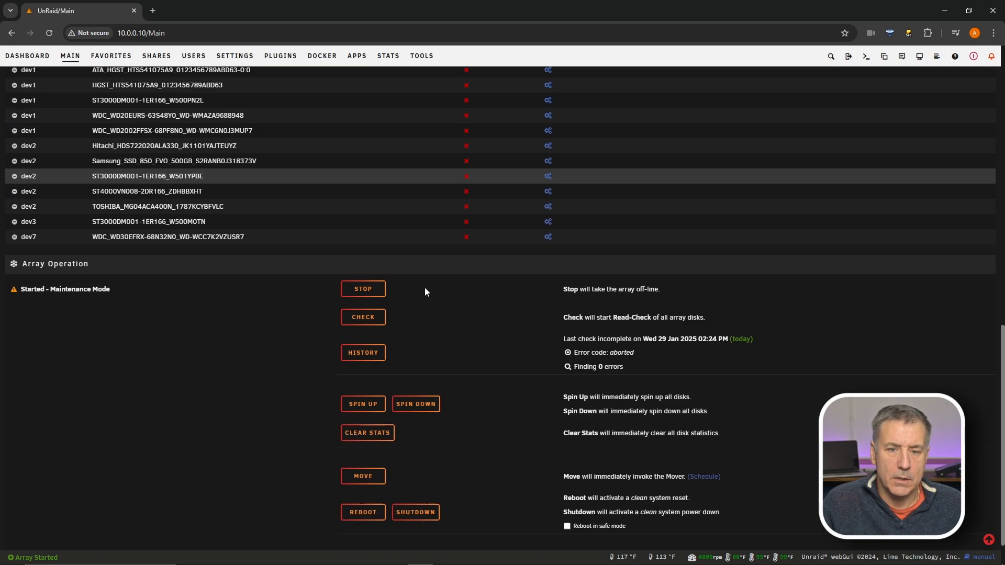